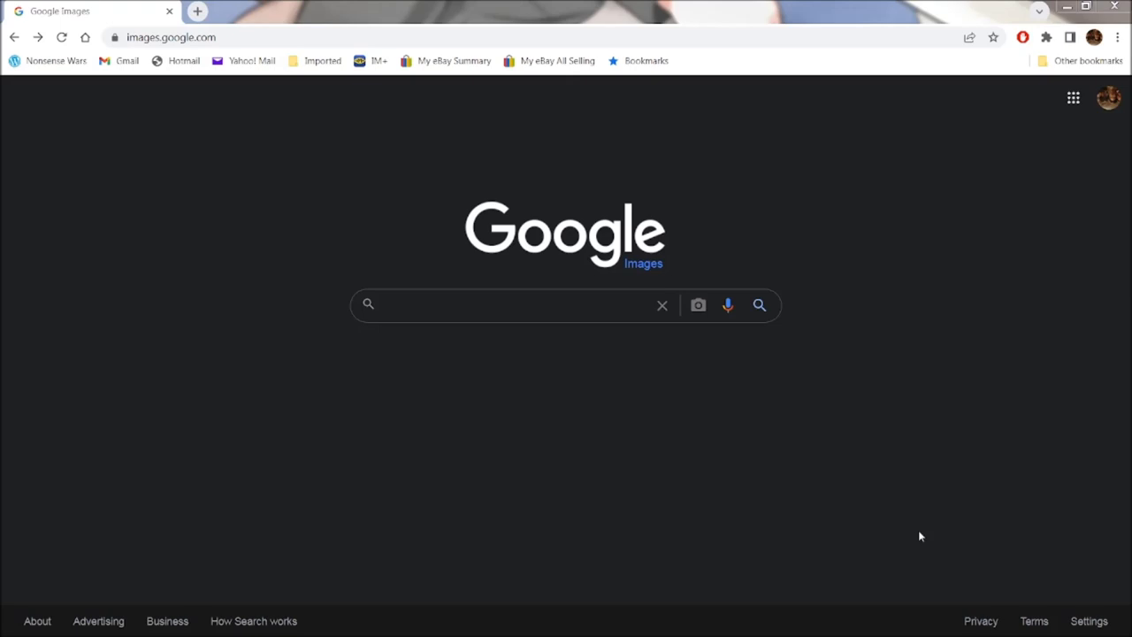
pyautogui.moveTo(447, 336)
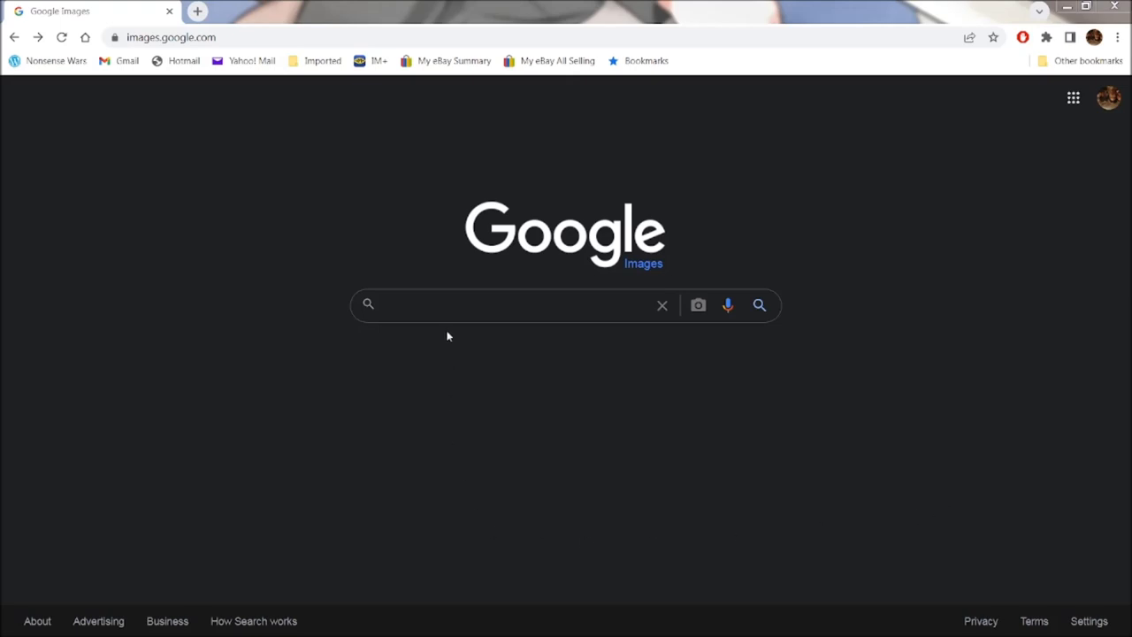
# - Search Google Images for 'prr oeg-415' to find pictures of the red Doodlebug motor car
pyautogui.click(452, 305)
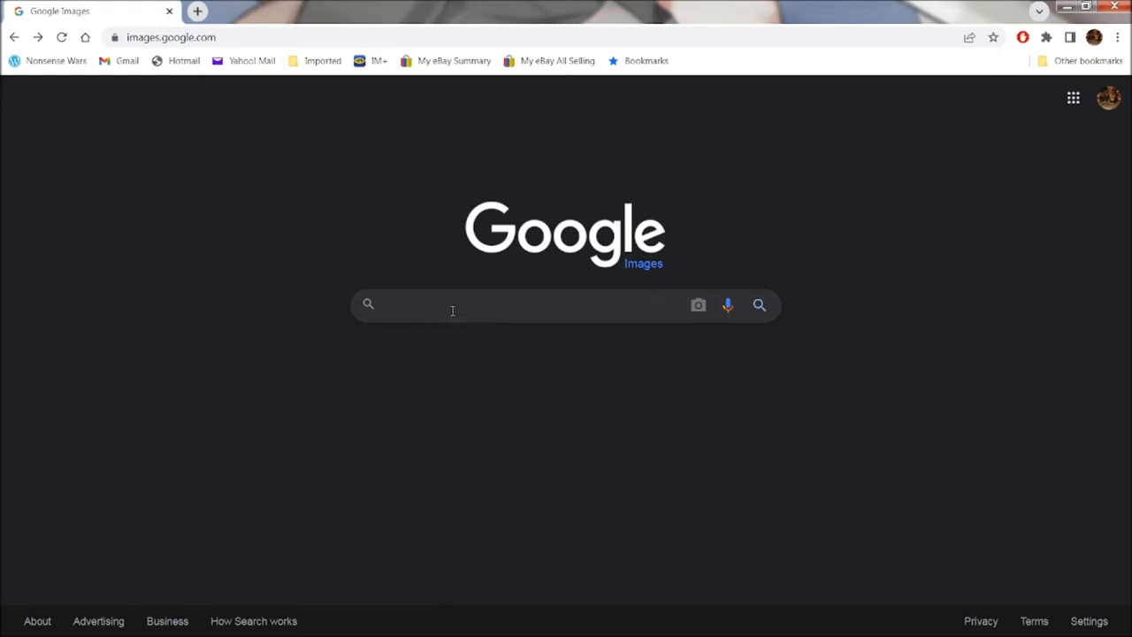
pyautogui.write('prr oeg')
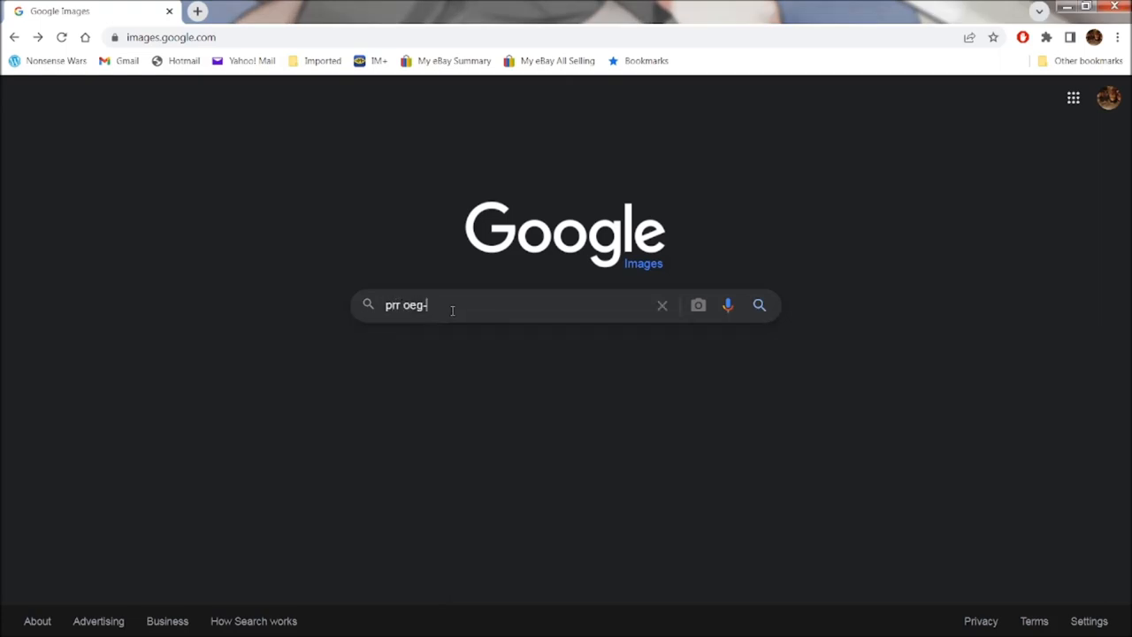
pyautogui.write('415')
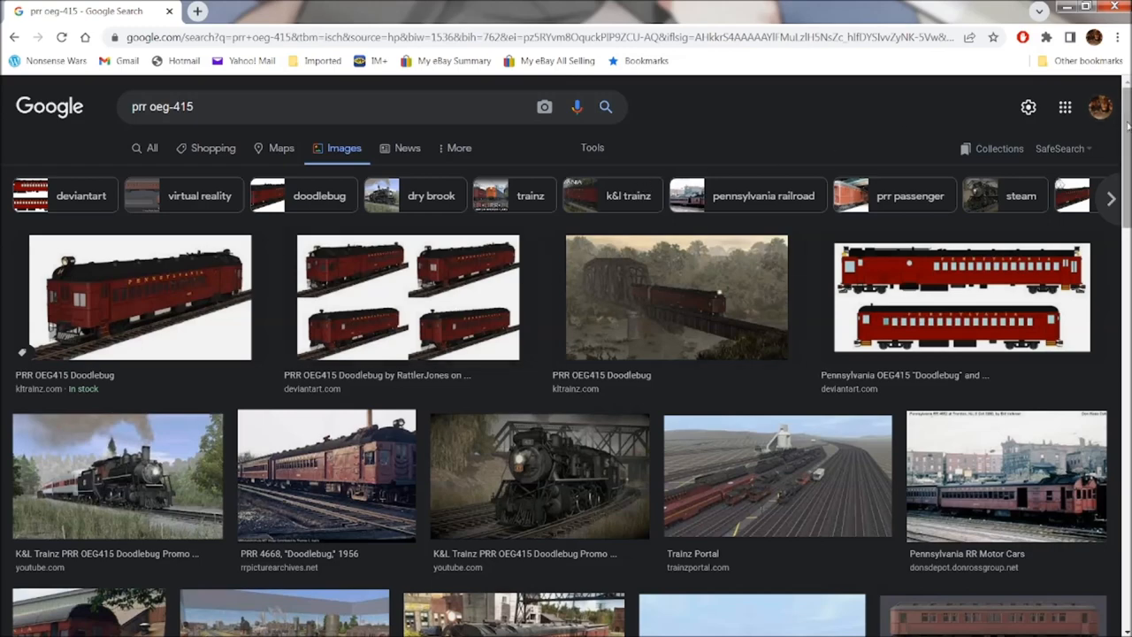
pyautogui.scroll(-3)
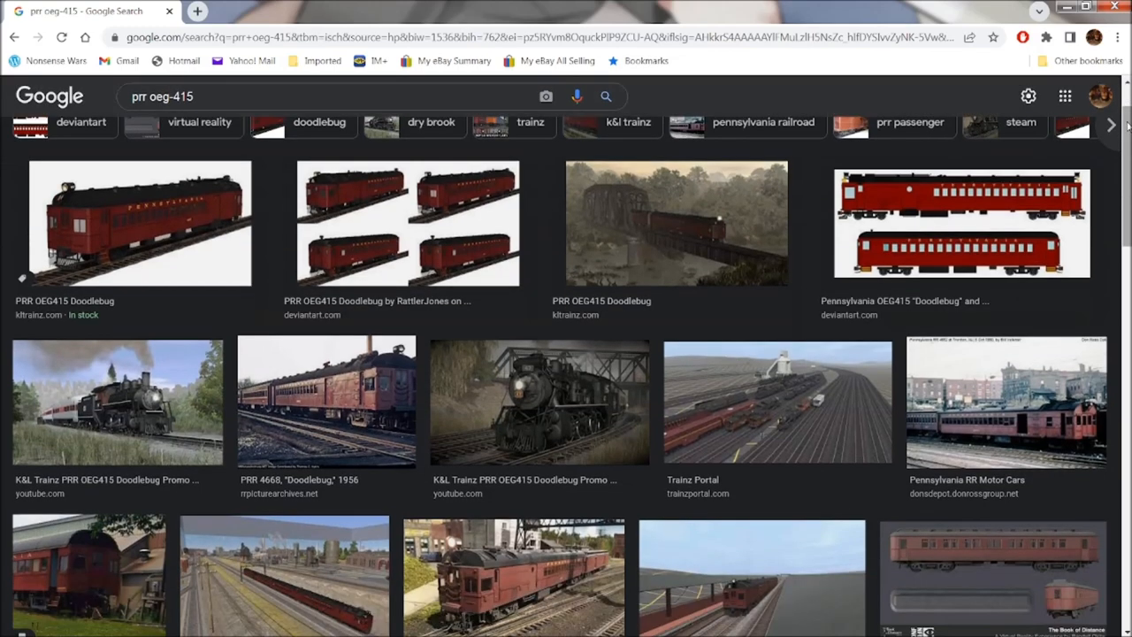
pyautogui.scroll(-3)
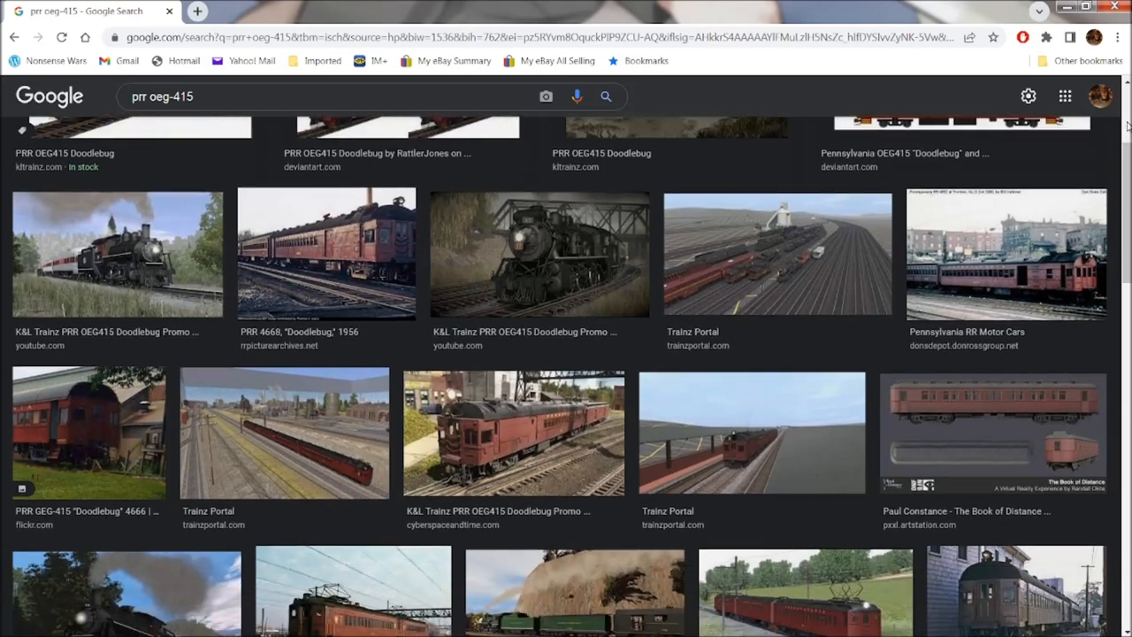
pyautogui.scroll(-3)
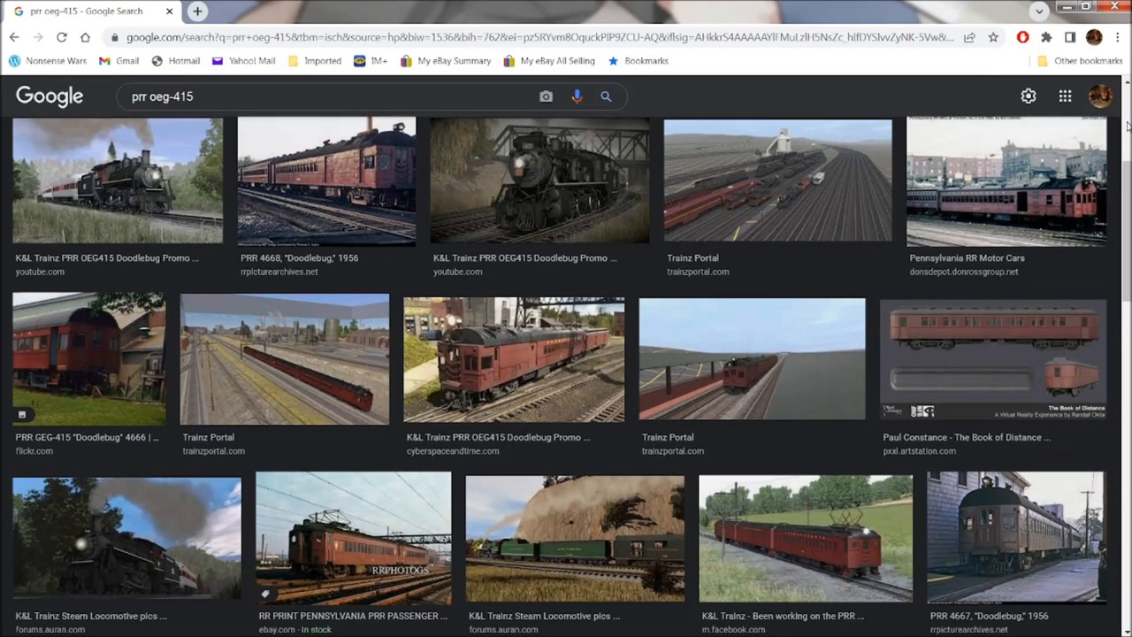
pyautogui.scroll(-3)
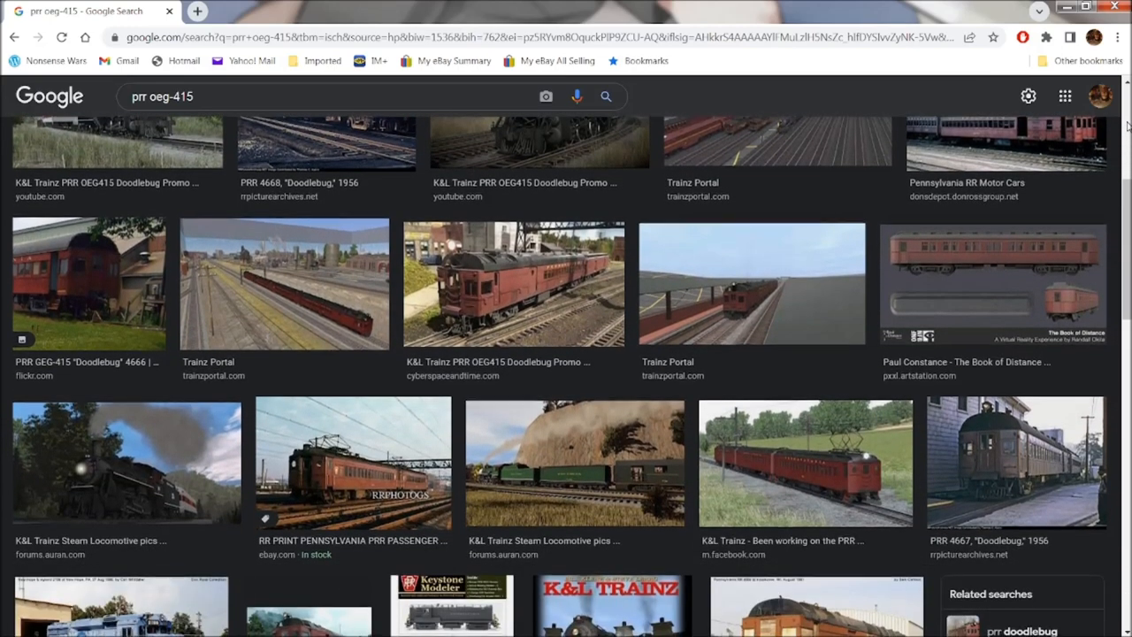
pyautogui.scroll(-3)
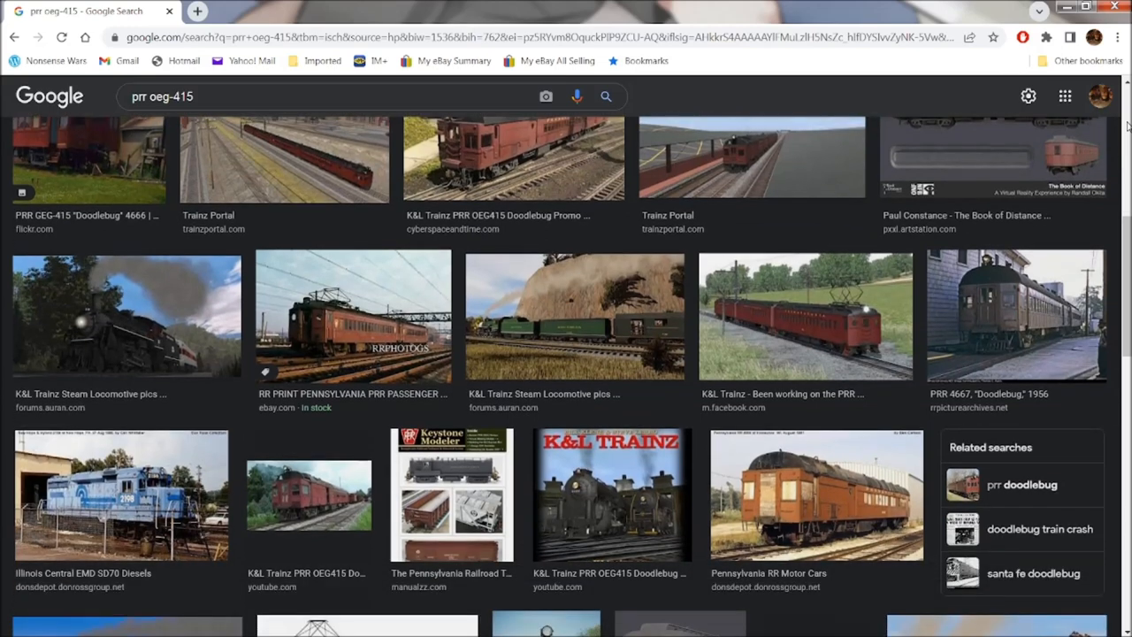
pyautogui.scroll(-3)
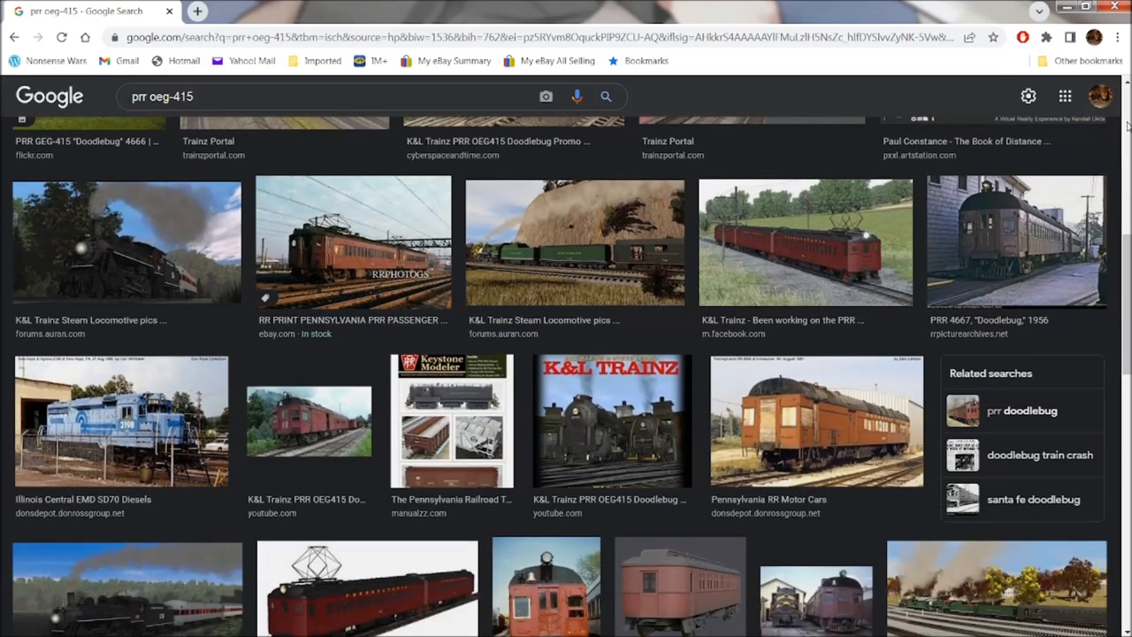
pyautogui.scroll(-3)
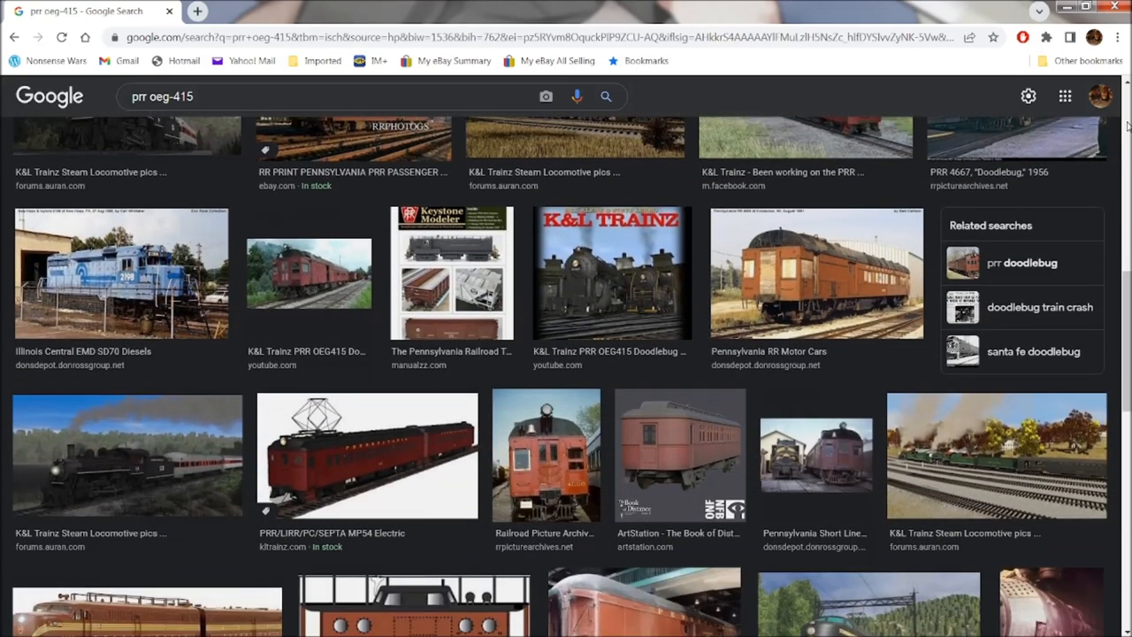
pyautogui.scroll(-3)
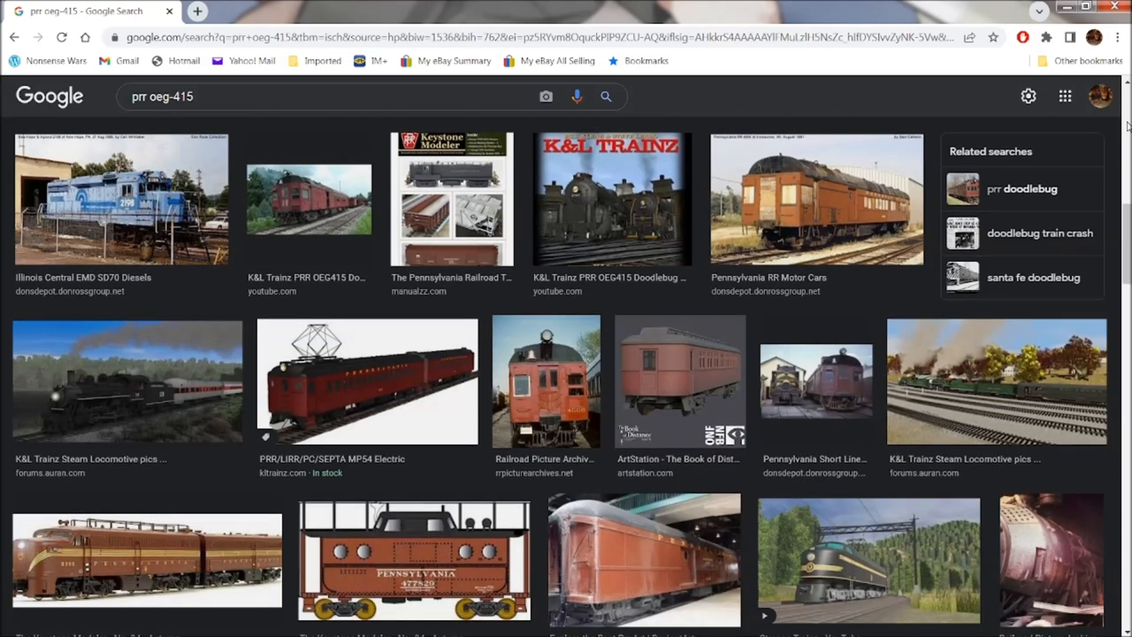
pyautogui.scroll(-3)
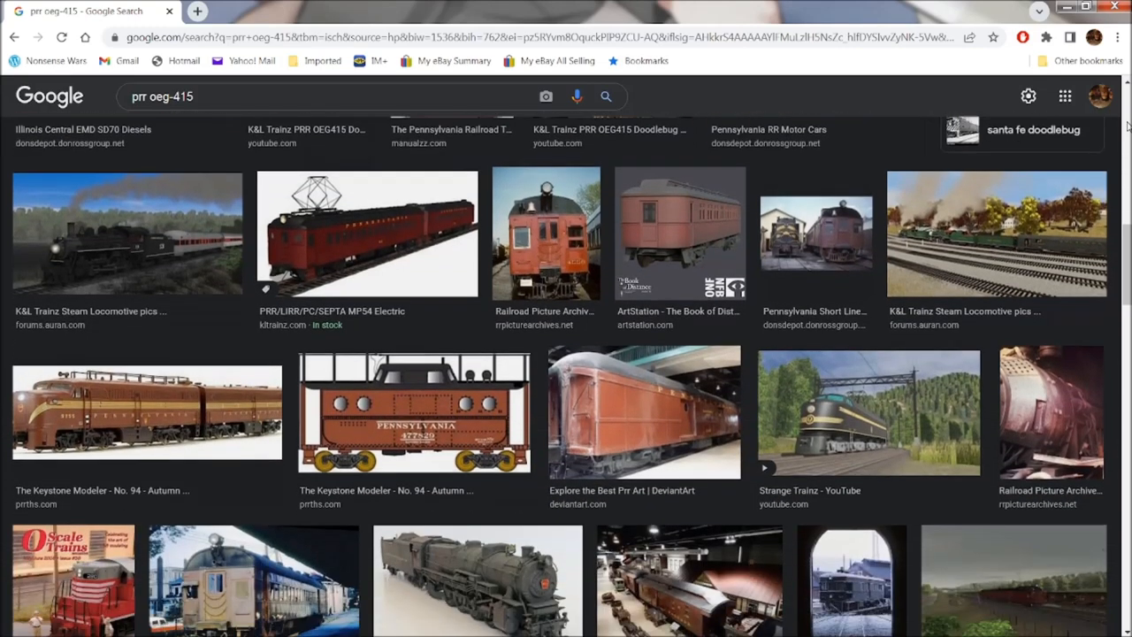
pyautogui.scroll(-3)
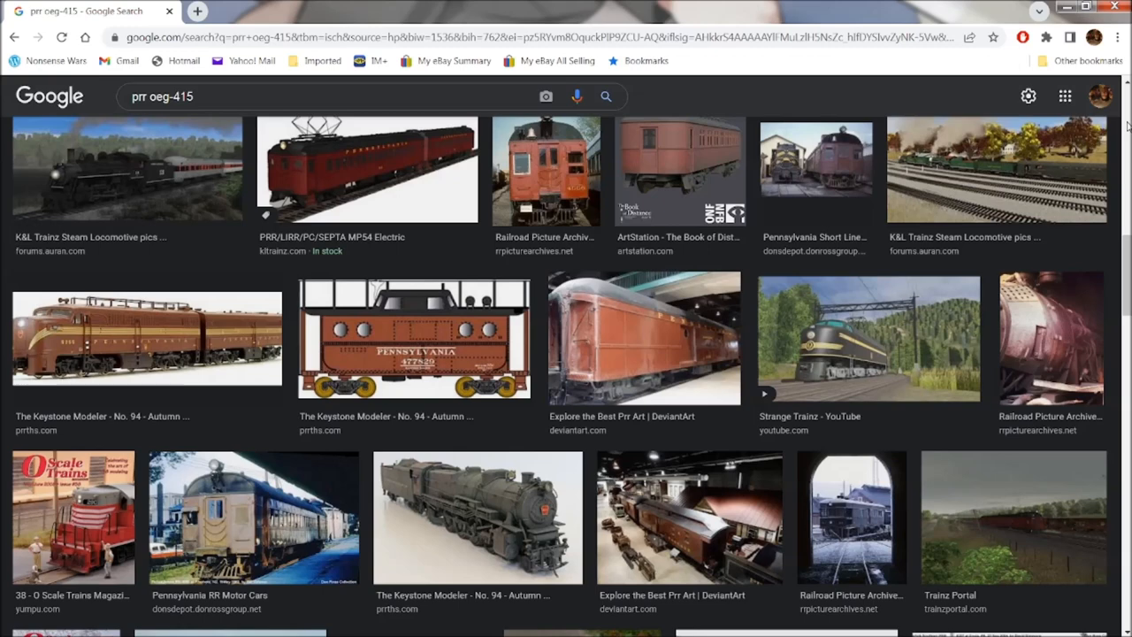
pyautogui.scroll(-3)
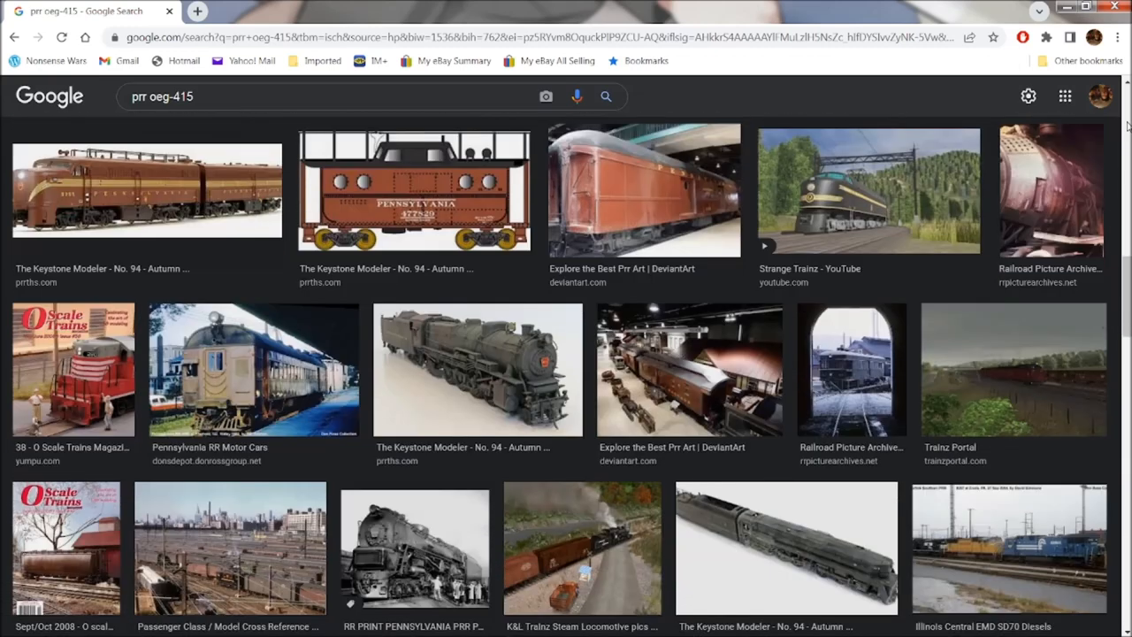
pyautogui.scroll(-3)
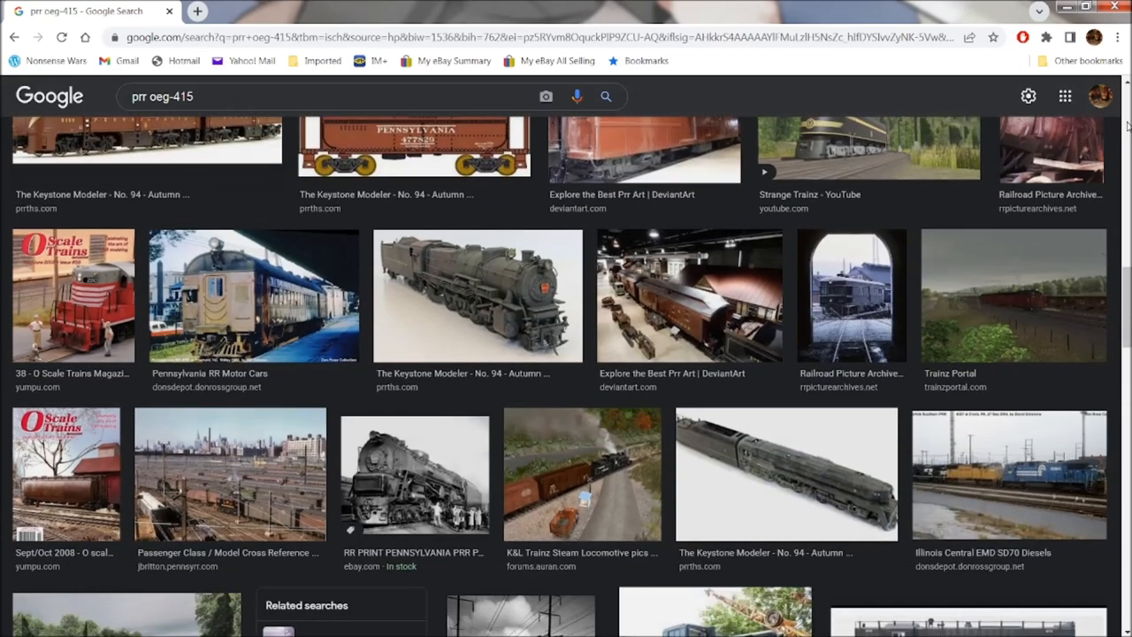
pyautogui.scroll(-3)
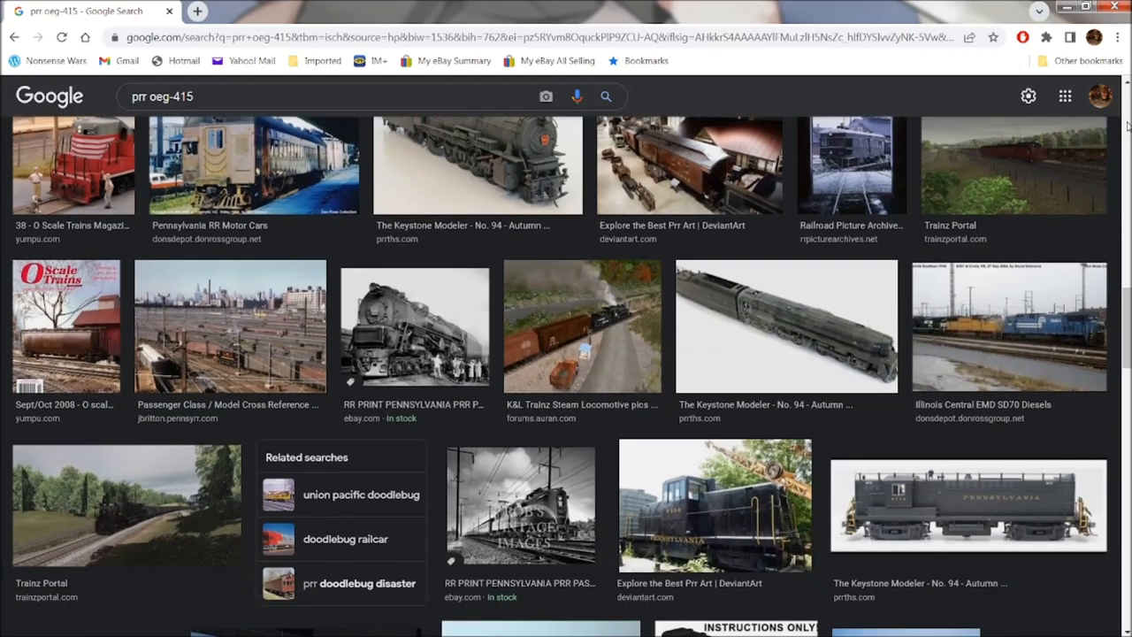
pyautogui.scroll(-3)
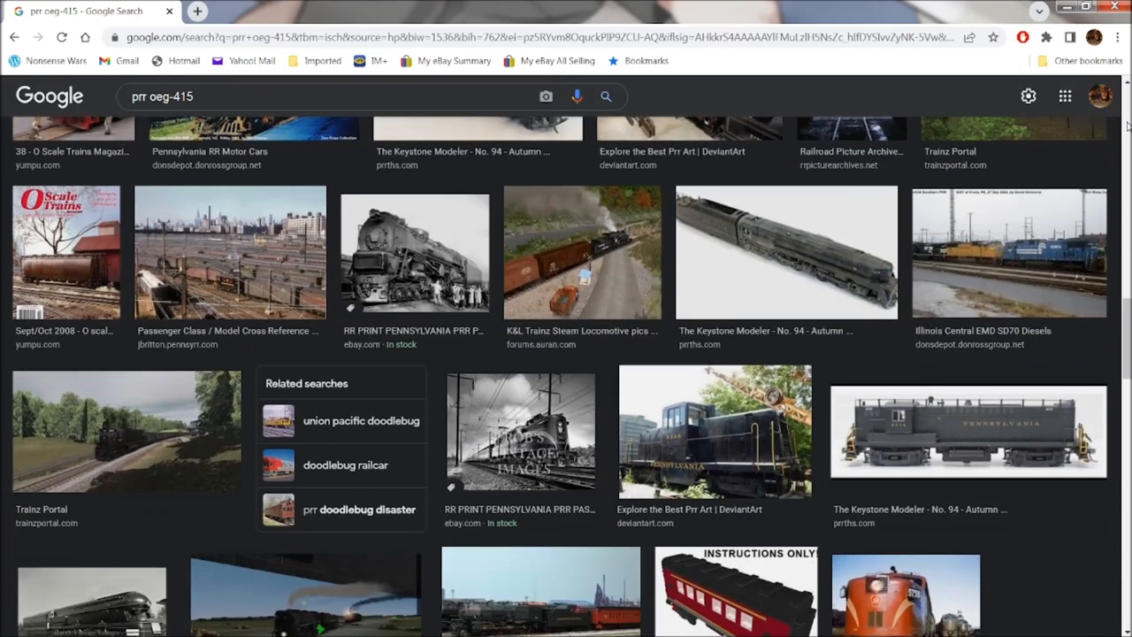
pyautogui.scroll(-3)
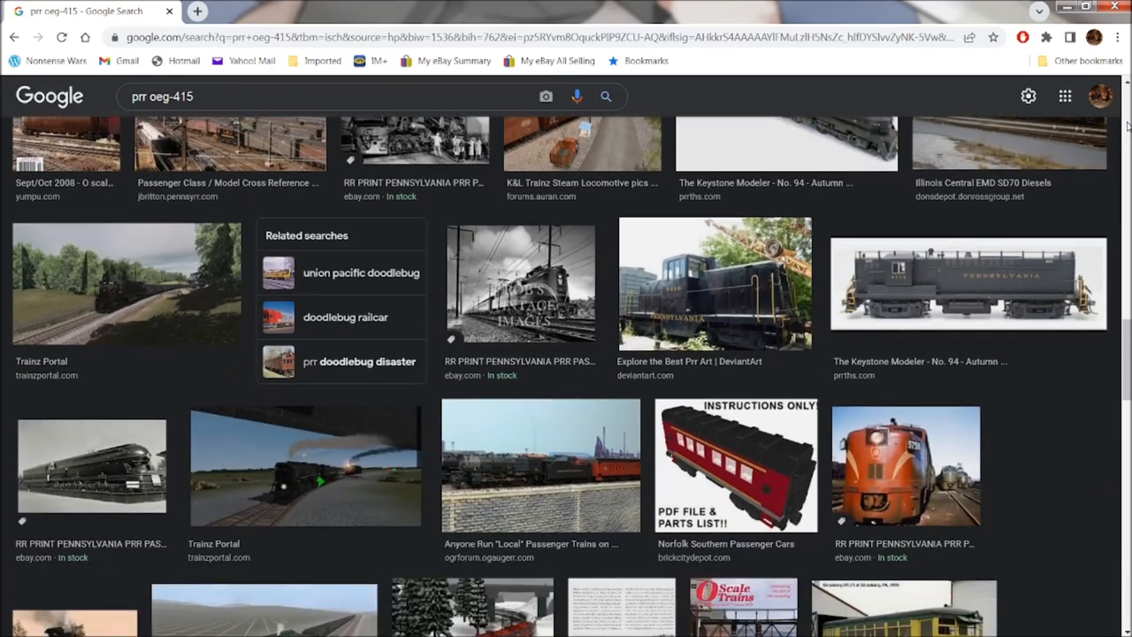
pyautogui.scroll(-3)
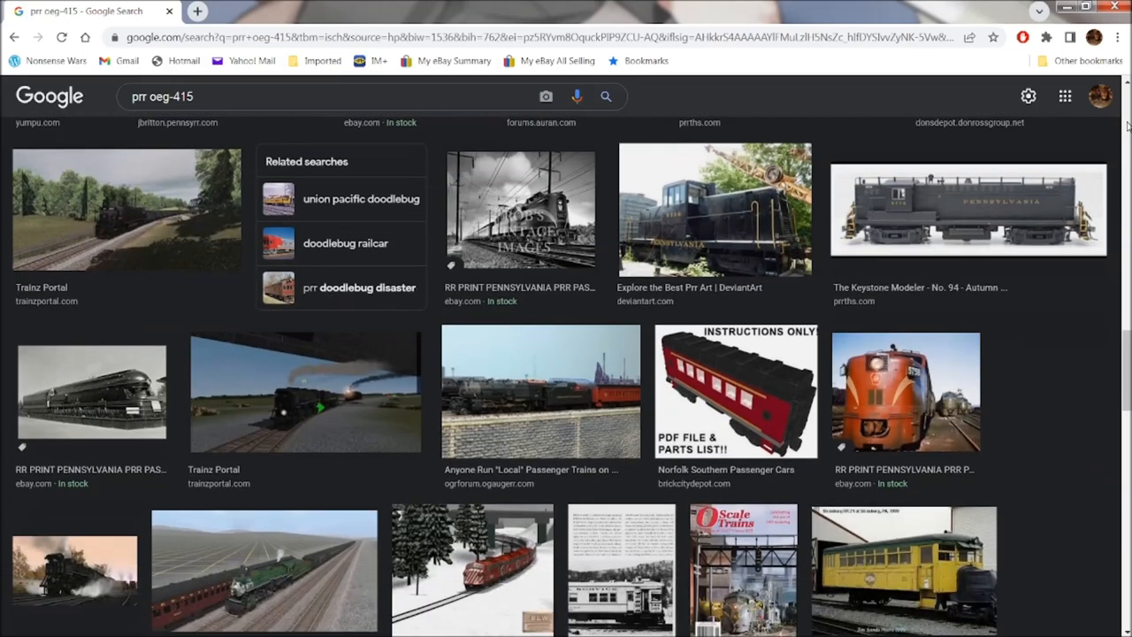
pyautogui.scroll(-3)
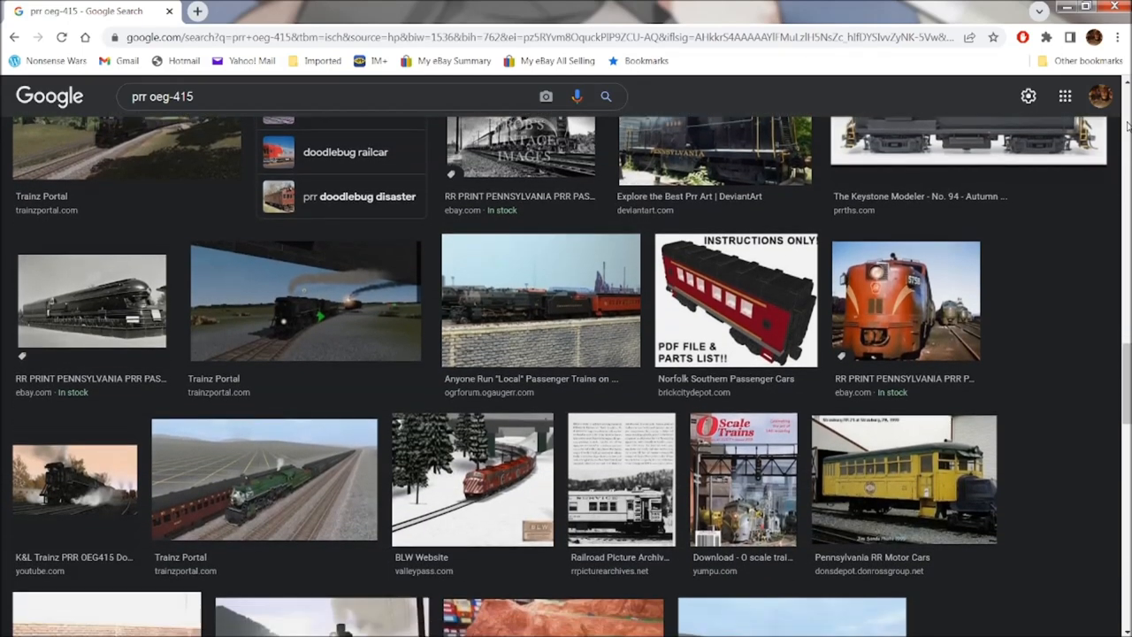
pyautogui.scroll(-3)
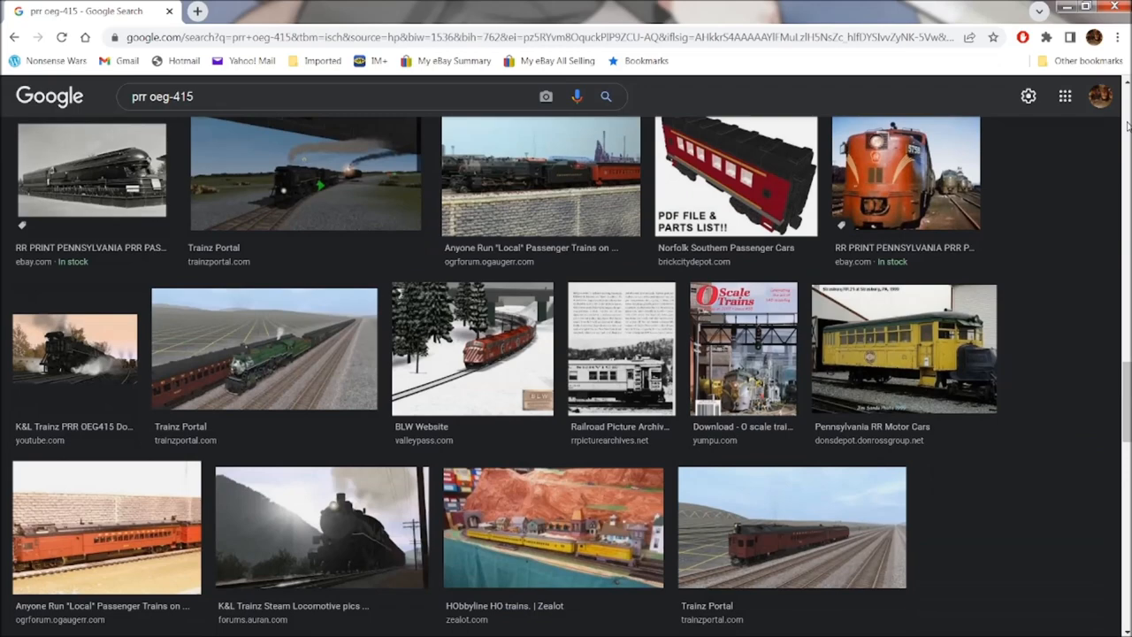
pyautogui.scroll(-3)
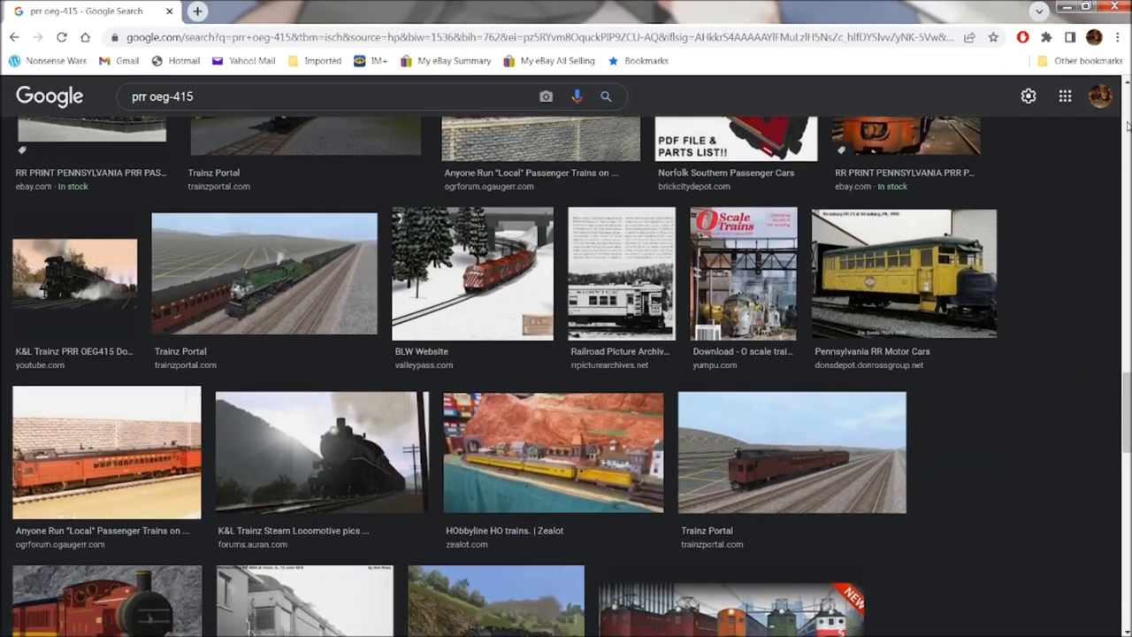
pyautogui.scroll(-3)
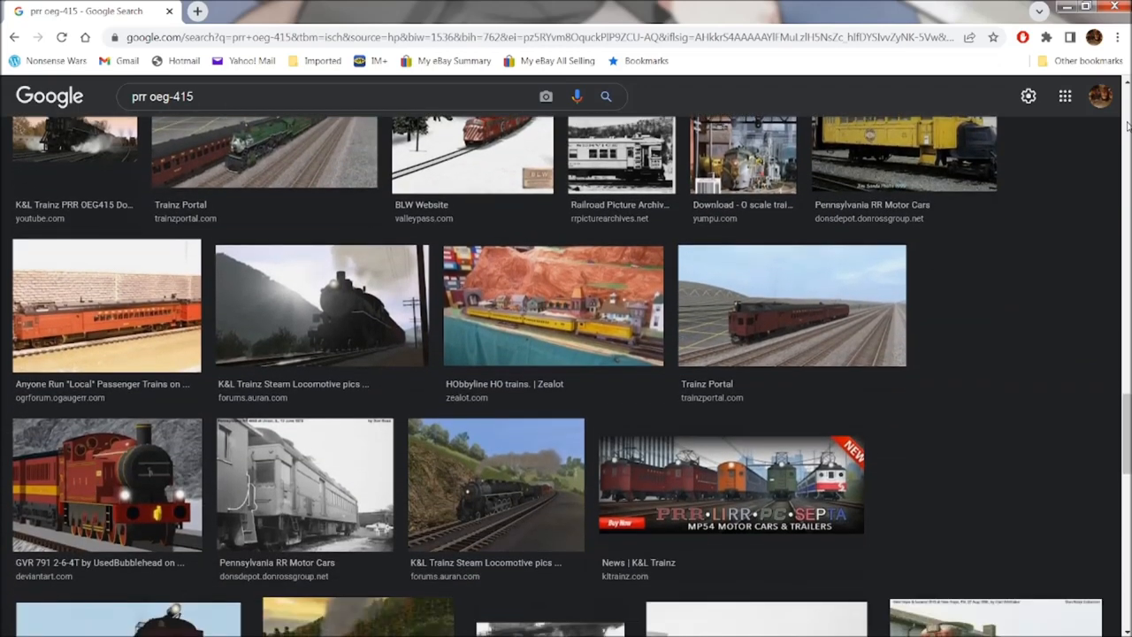
pyautogui.scroll(-3)
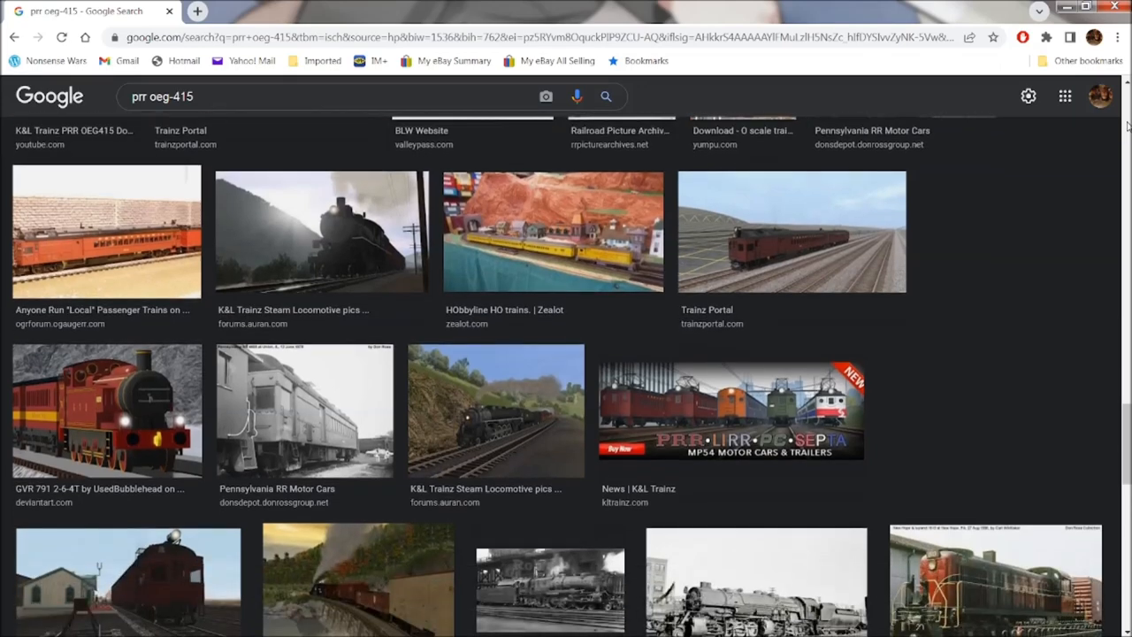
pyautogui.scroll(-3)
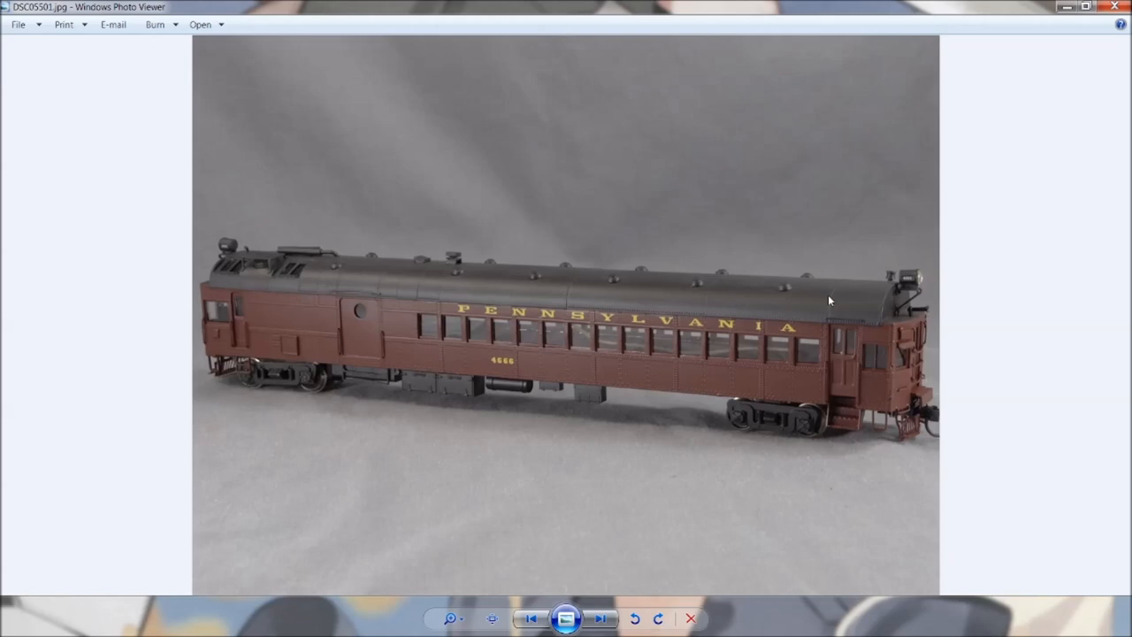
# - Step through seven more photos of the brown model motor car in Photo Viewer
pyautogui.click(599, 619)
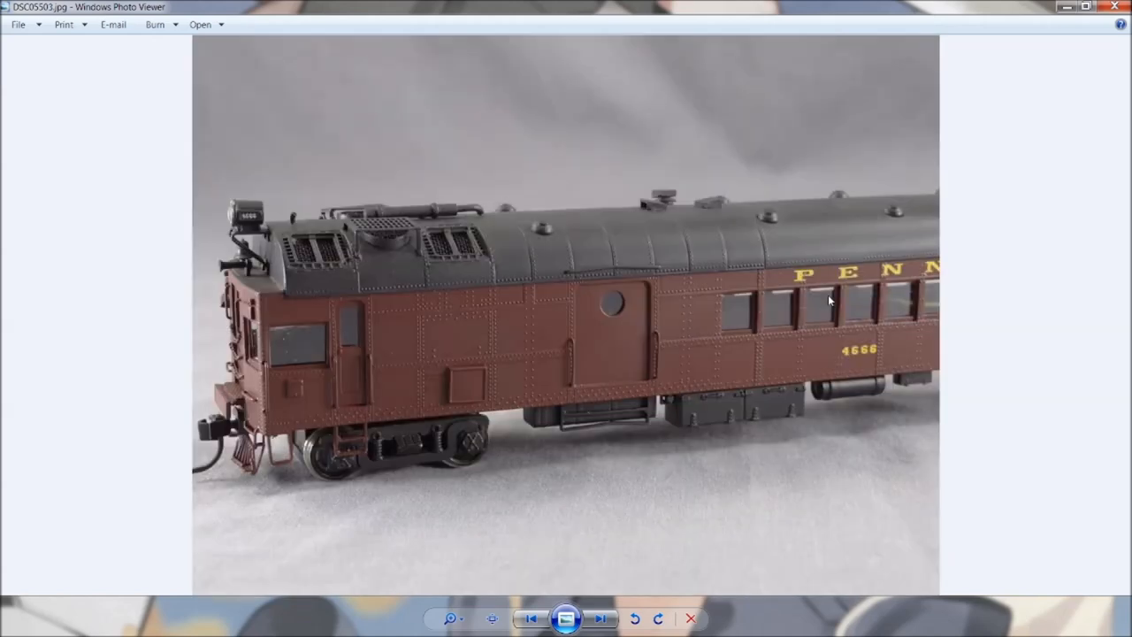
pyautogui.click(599, 618)
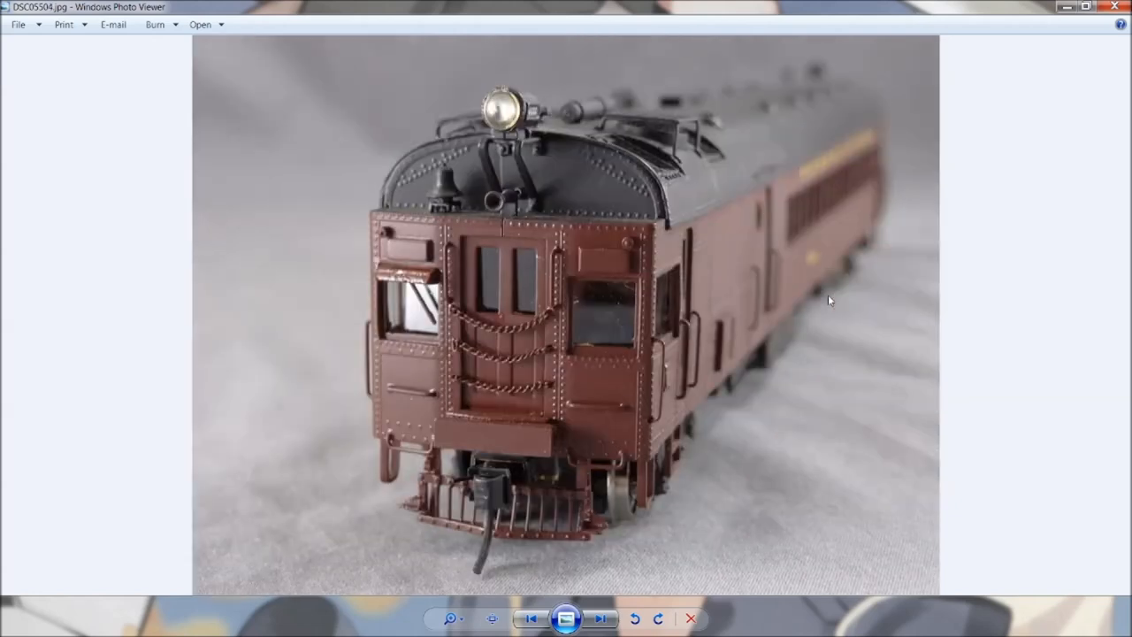
pyautogui.click(600, 618)
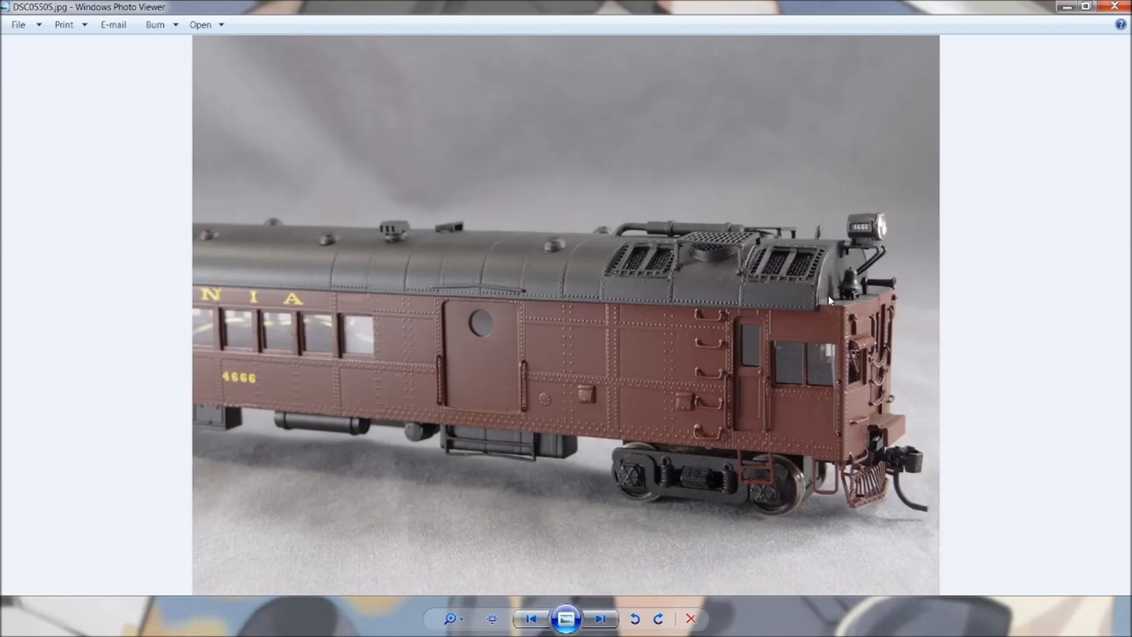
pyautogui.click(601, 618)
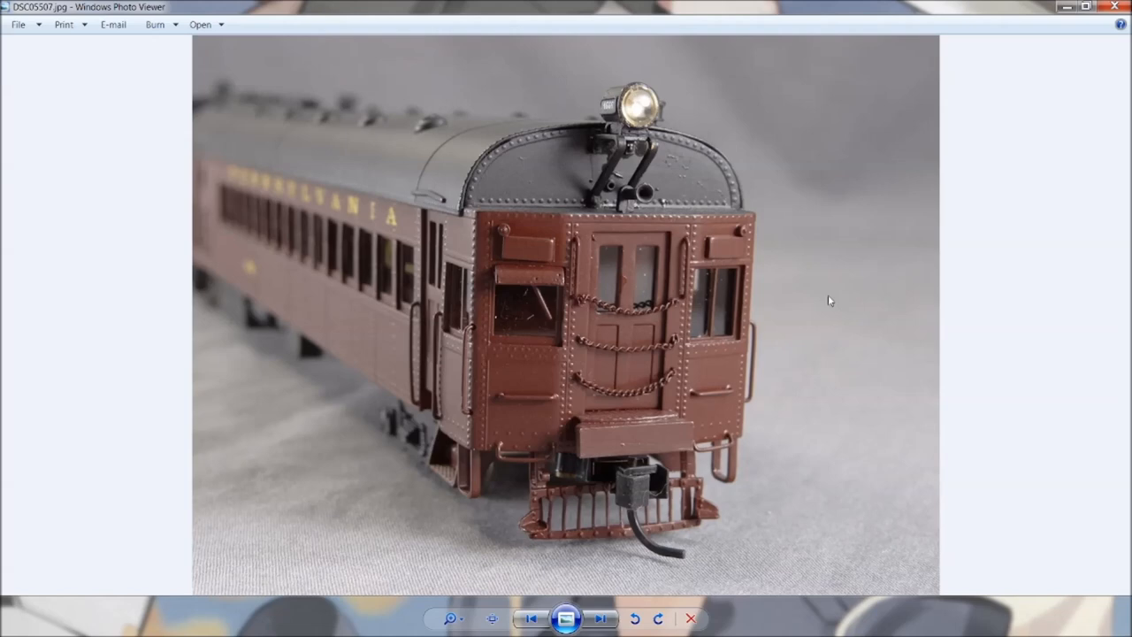
pyautogui.click(600, 618)
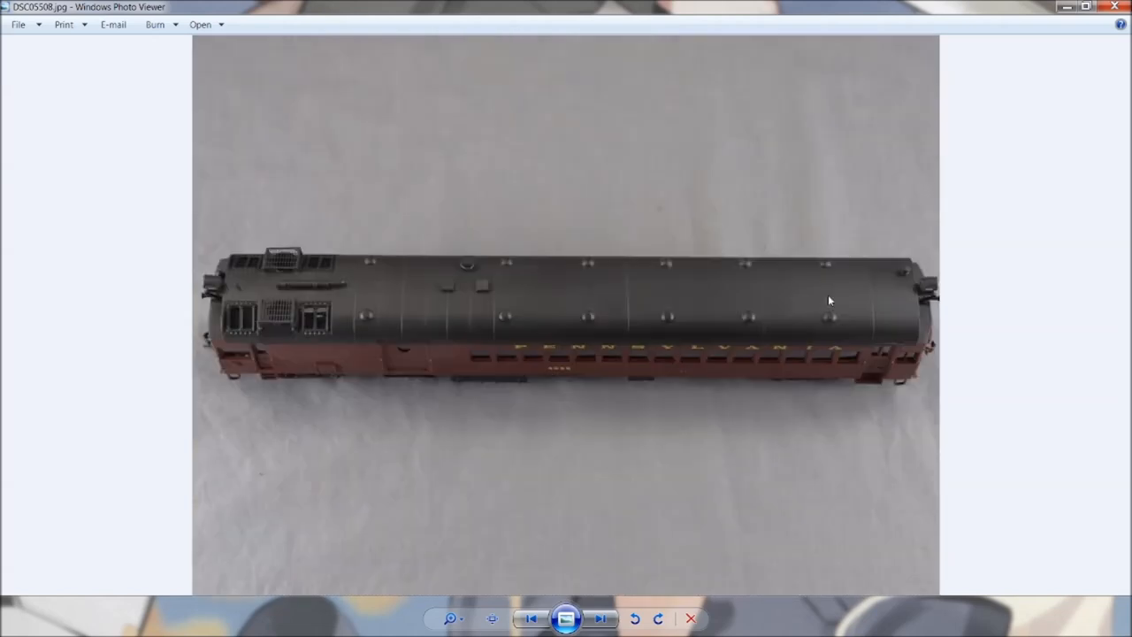
pyautogui.click(600, 619)
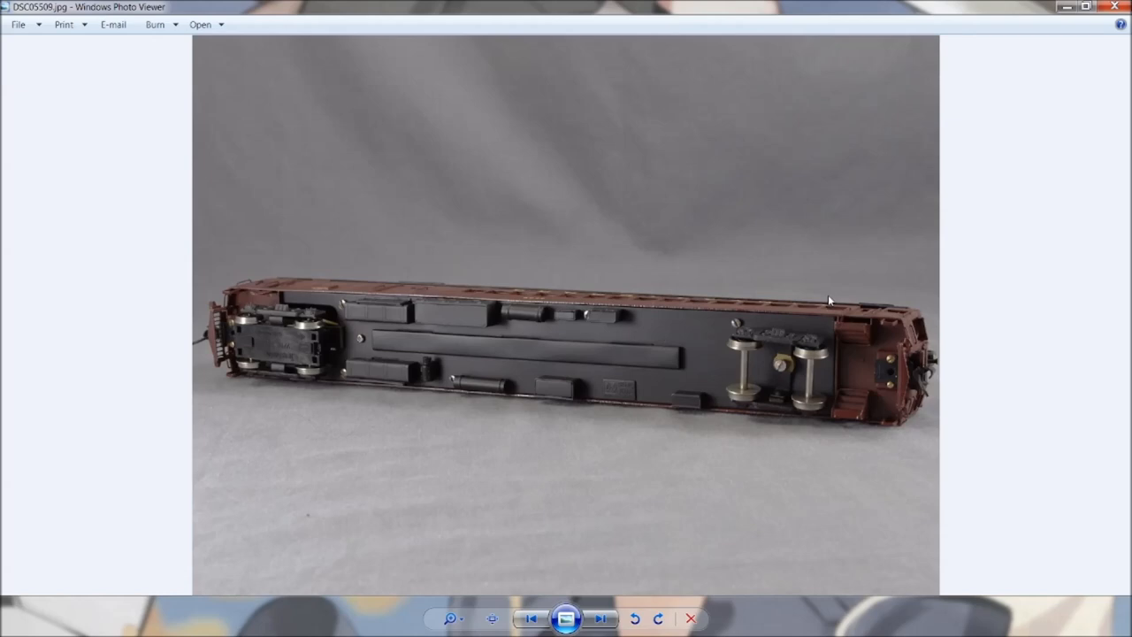
pyautogui.click(601, 618)
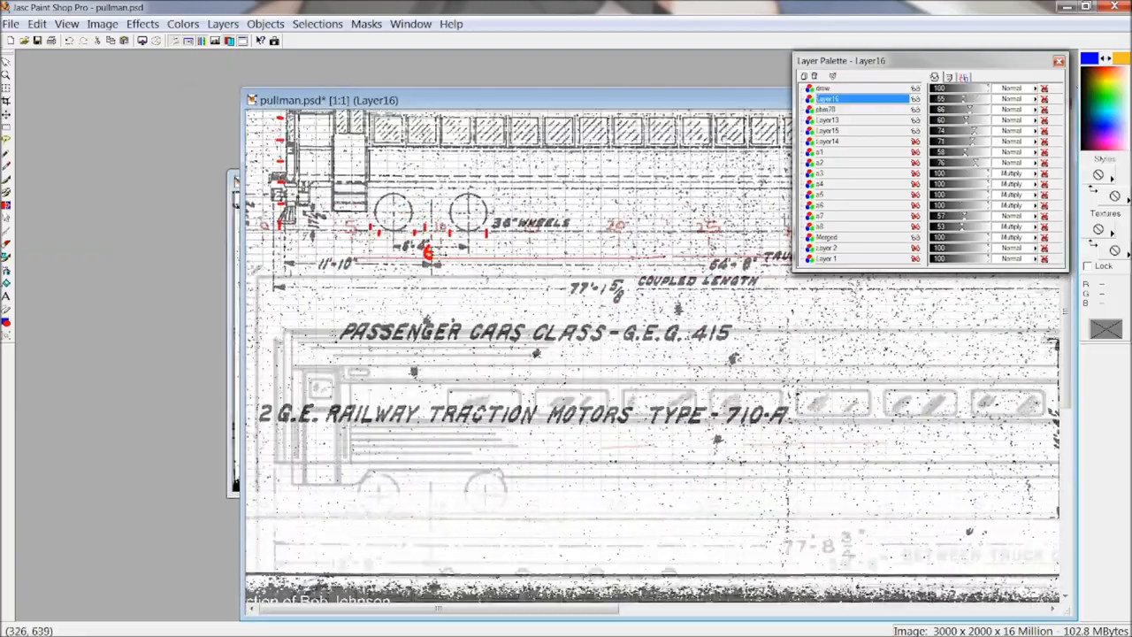
# - Click in the Layer Palette of the pullman.psd passenger car diagram
pyautogui.click(827, 87)
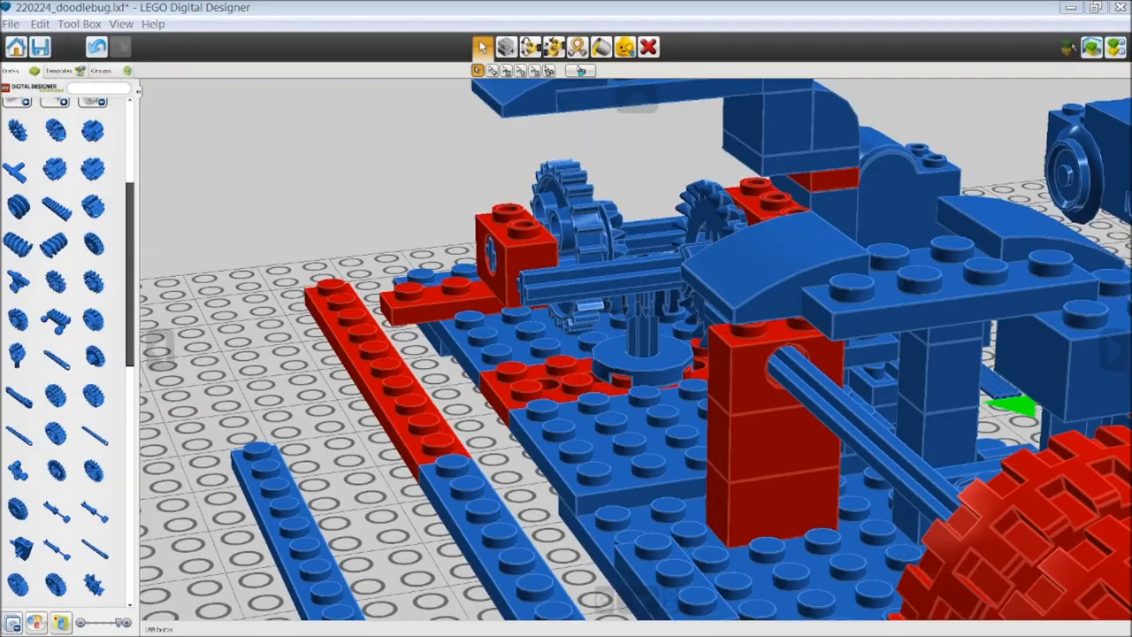
pyautogui.moveTo(619, 354); pyautogui.dragTo(637, 327)
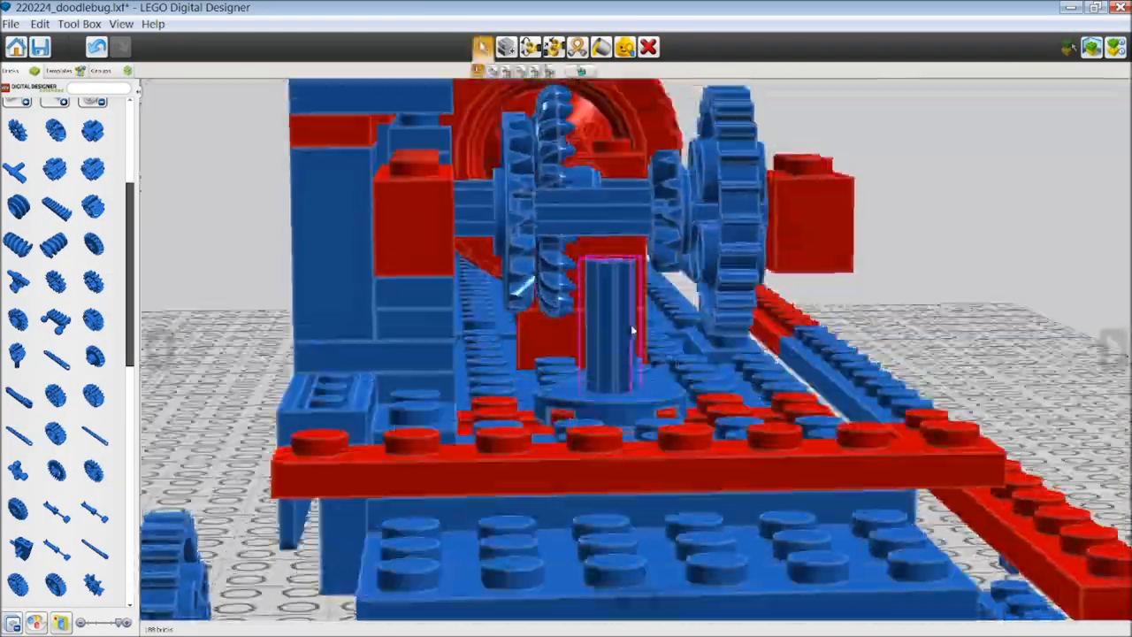